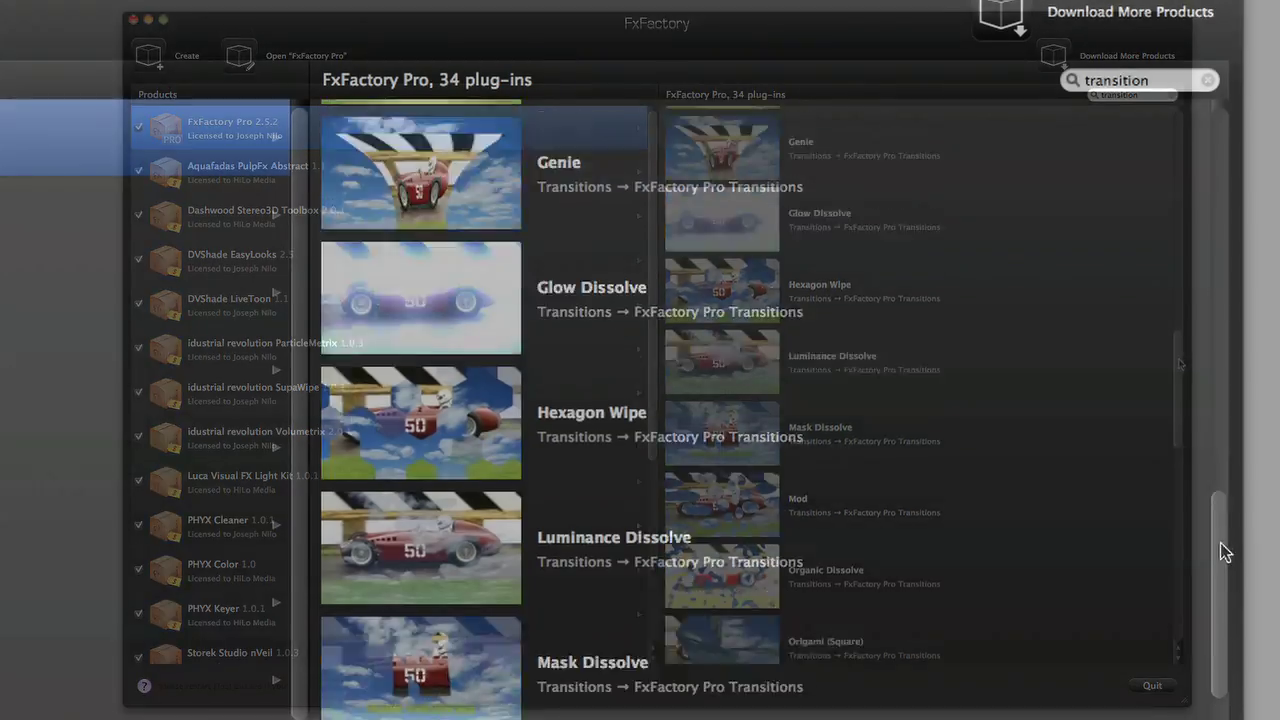
# - Scroll the Motion project to reach the DriftEmporium_G35 clip's properties
pyautogui.scroll(-3)
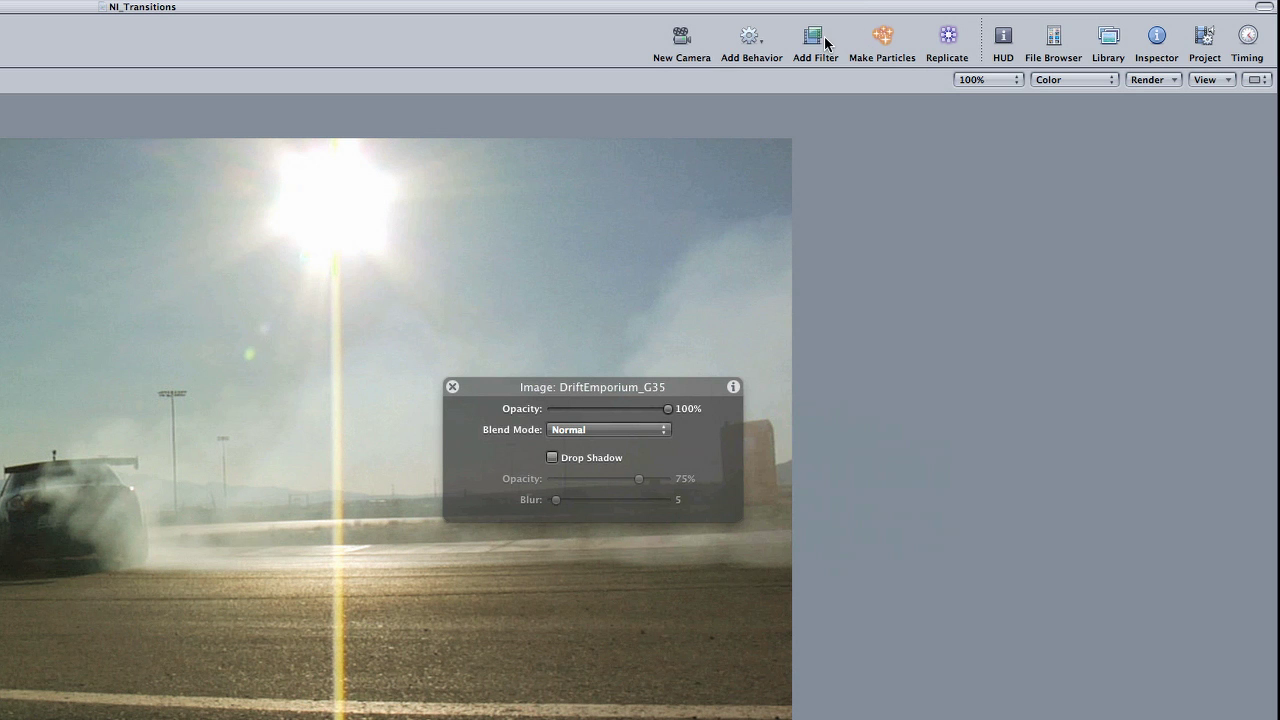
# - Add the FxFactory Pro Scatter transition filter to the DriftEmporium_G35 layer
pyautogui.click(816, 32)
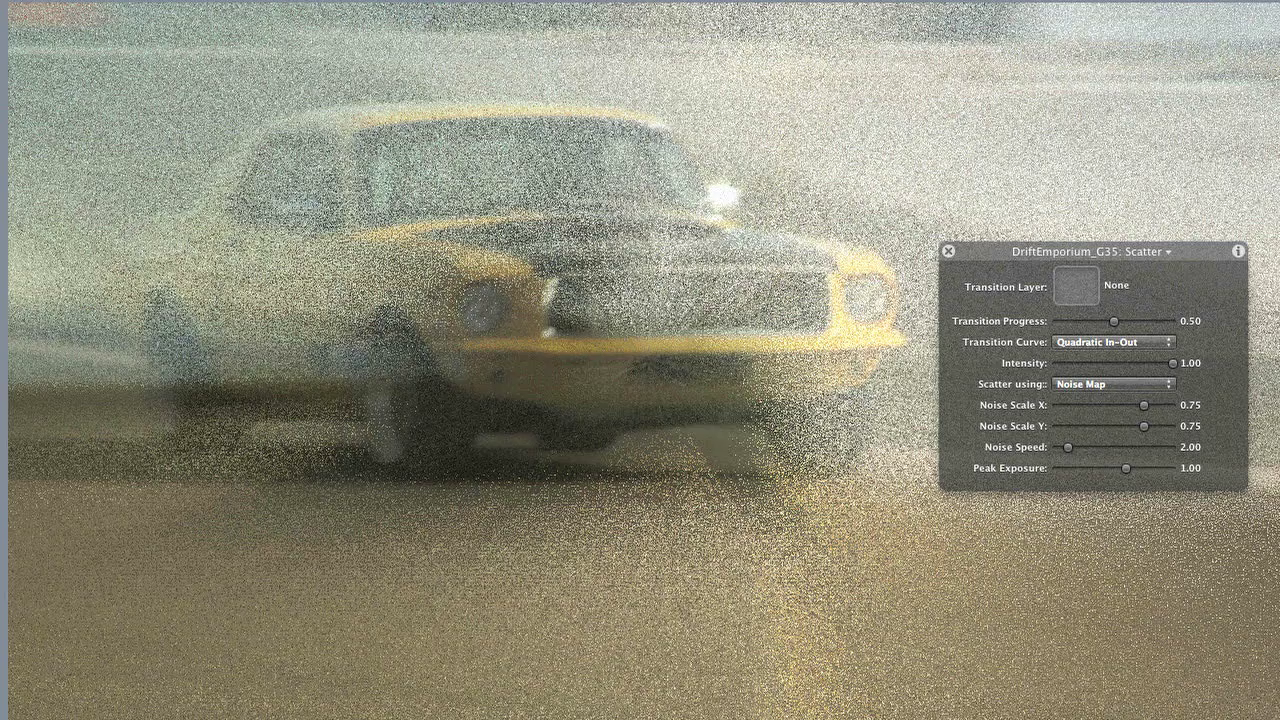
# - Drop the Group layer into Scatter's Transition Layer well, progress at 0.46
pyautogui.moveTo(1128, 320); pyautogui.dragTo(1068, 320)
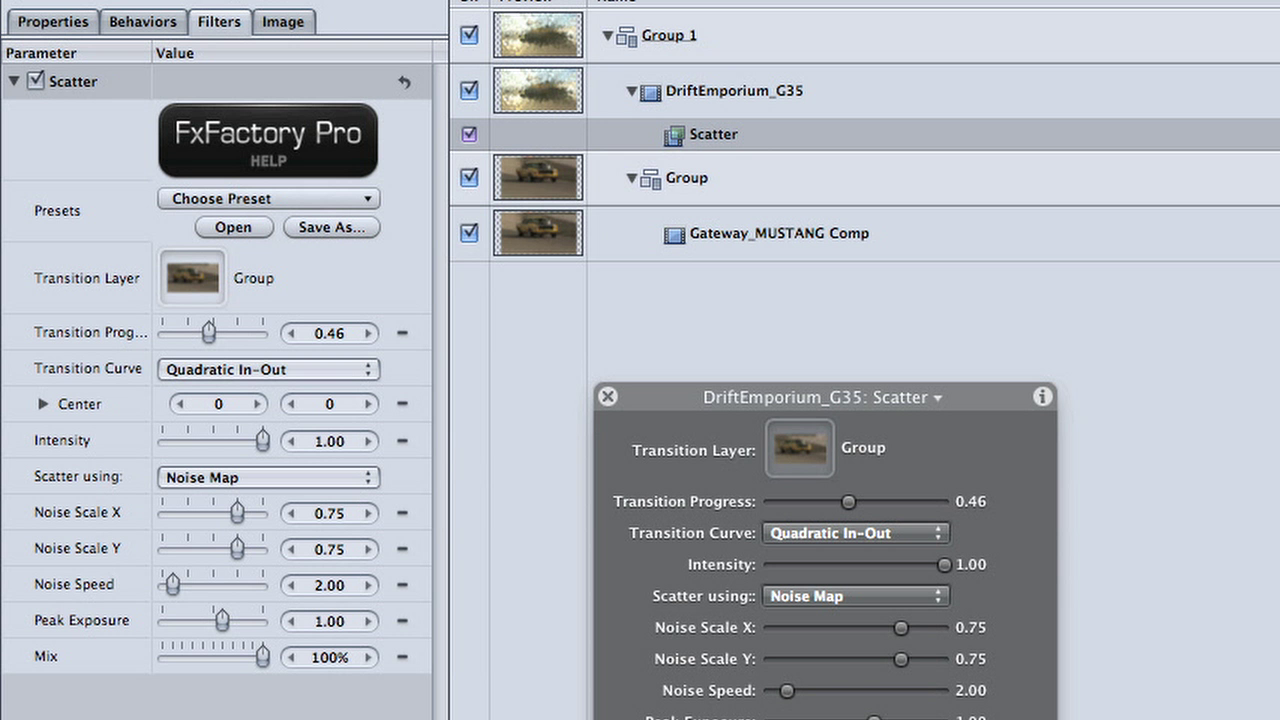
pyautogui.moveTo(568, 308)
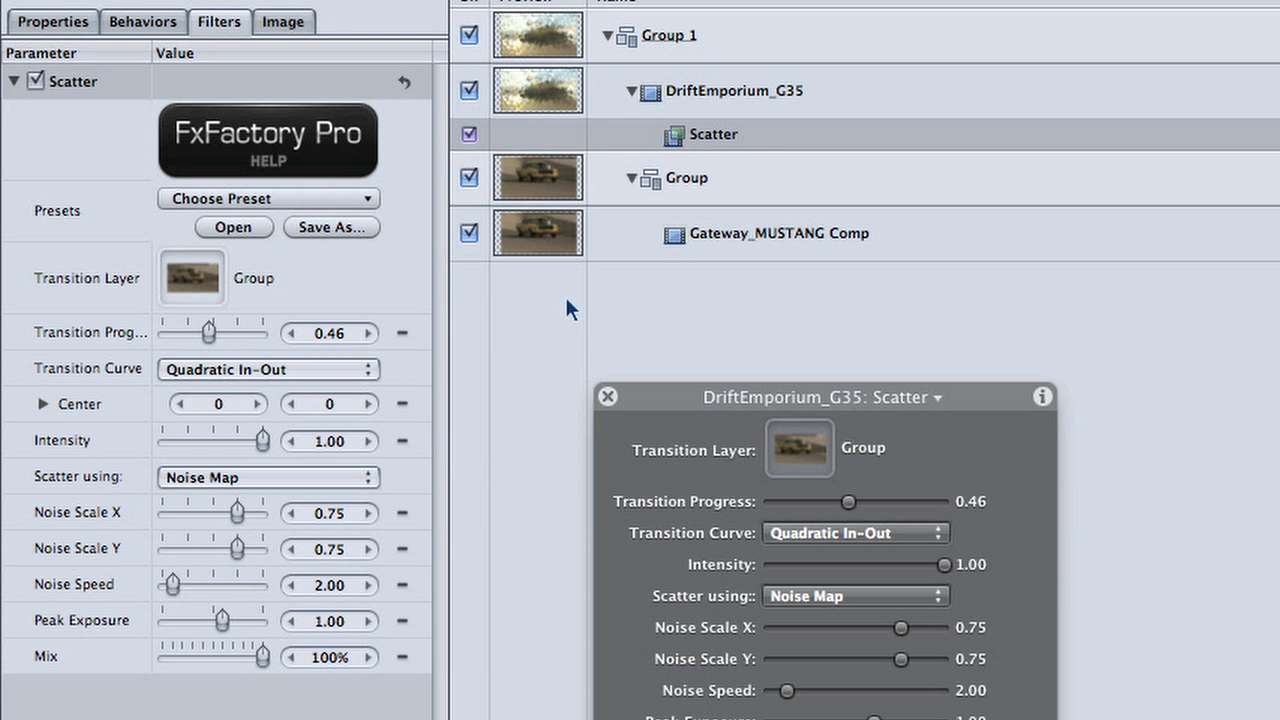
pyautogui.click(406, 332)
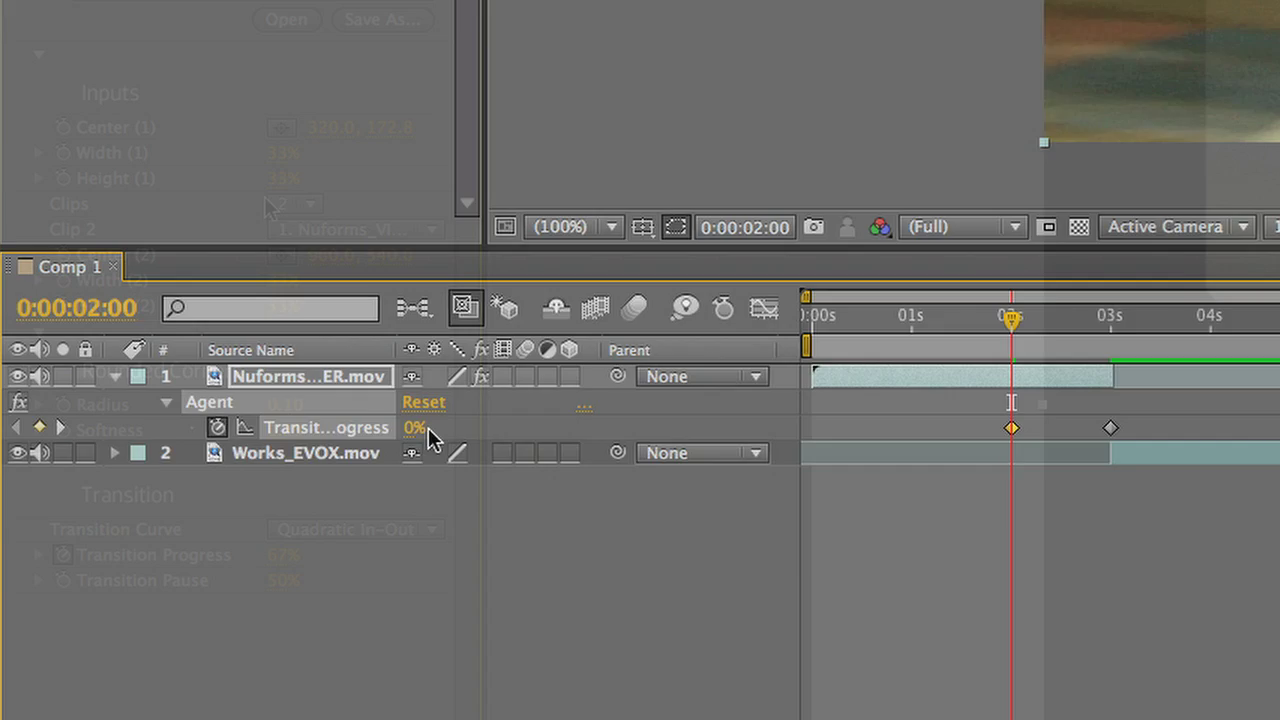
# - Set the Agent effect's Clip 2 to 2. Works_EVOX.mov
pyautogui.click(356, 228)
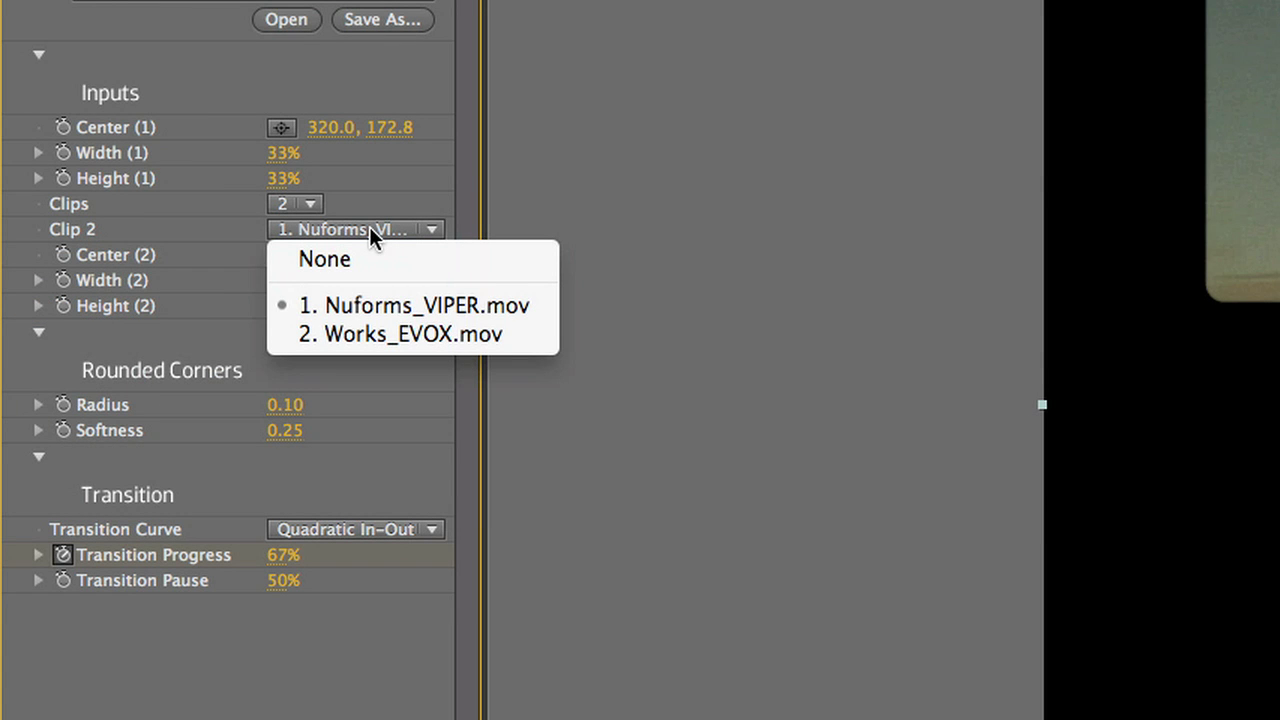
pyautogui.moveTo(440, 340)
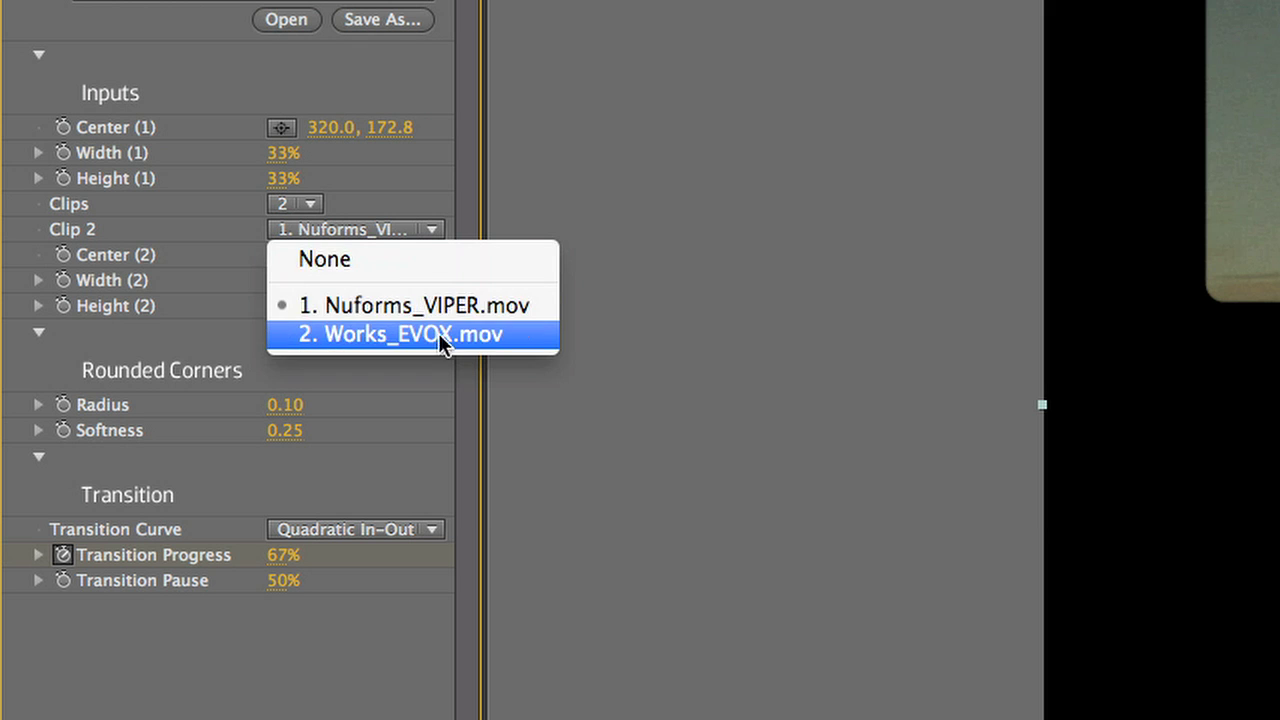
pyautogui.click(414, 334)
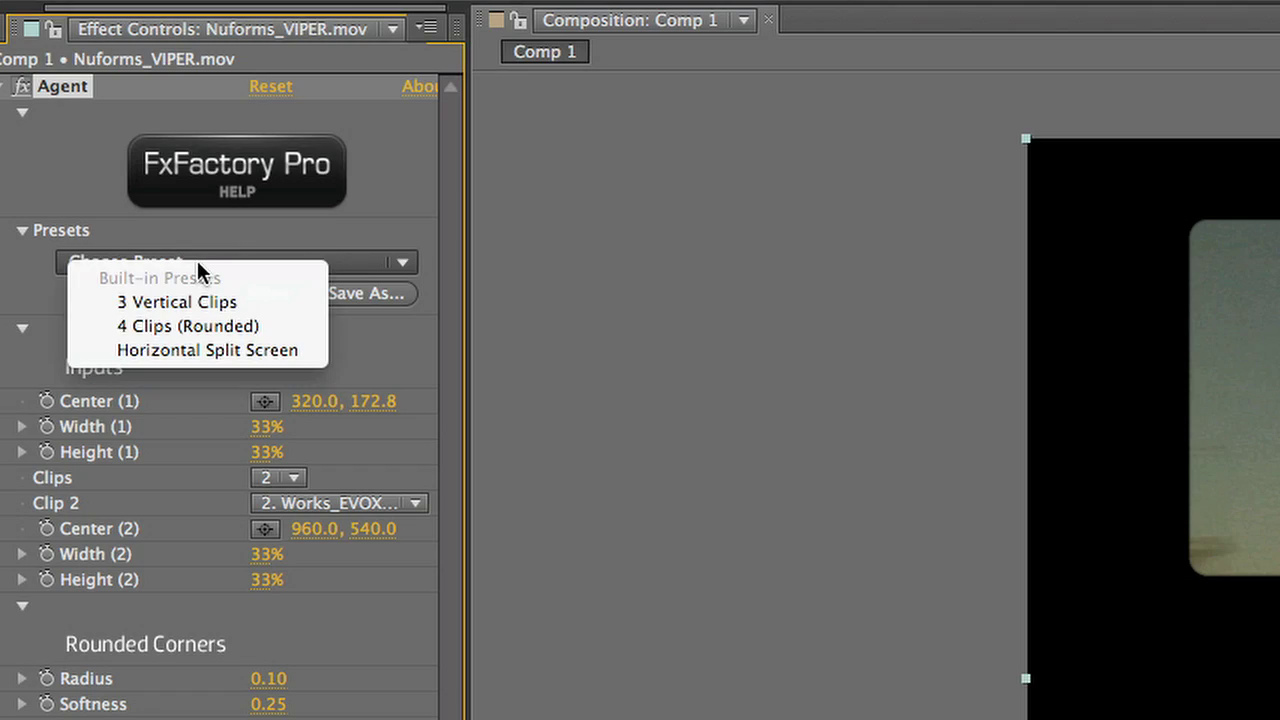
pyautogui.moveTo(264, 356)
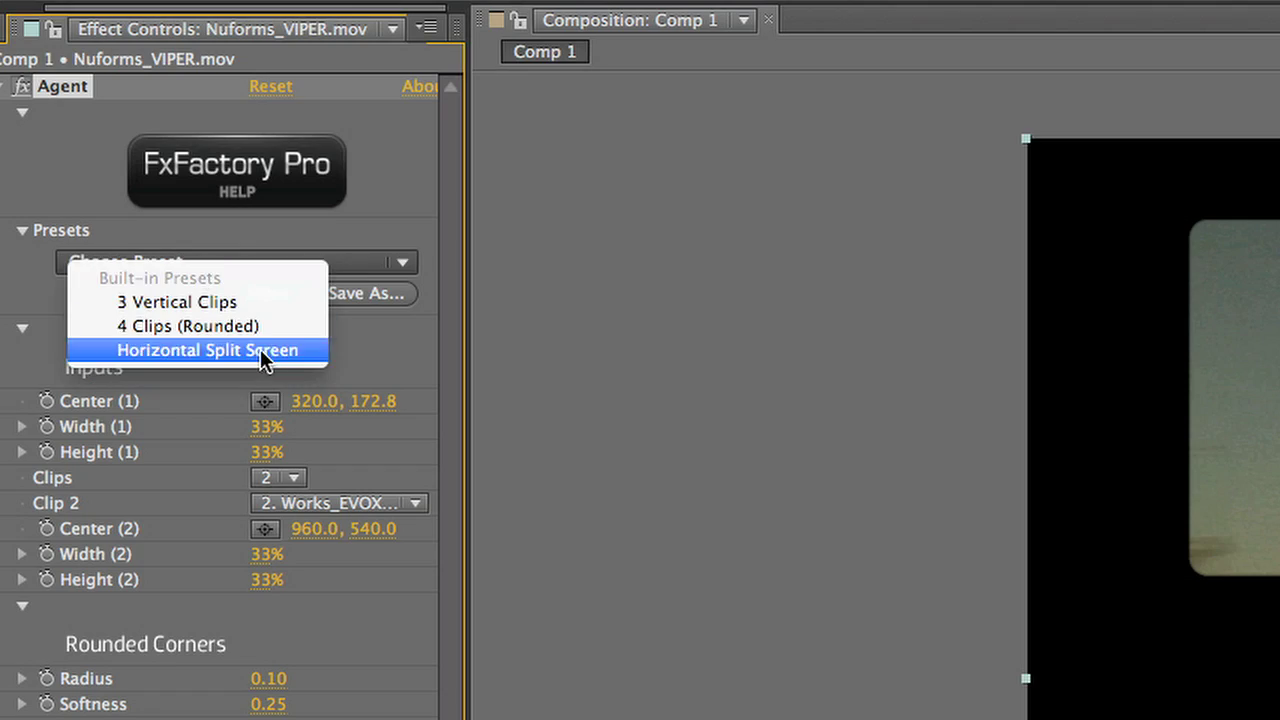